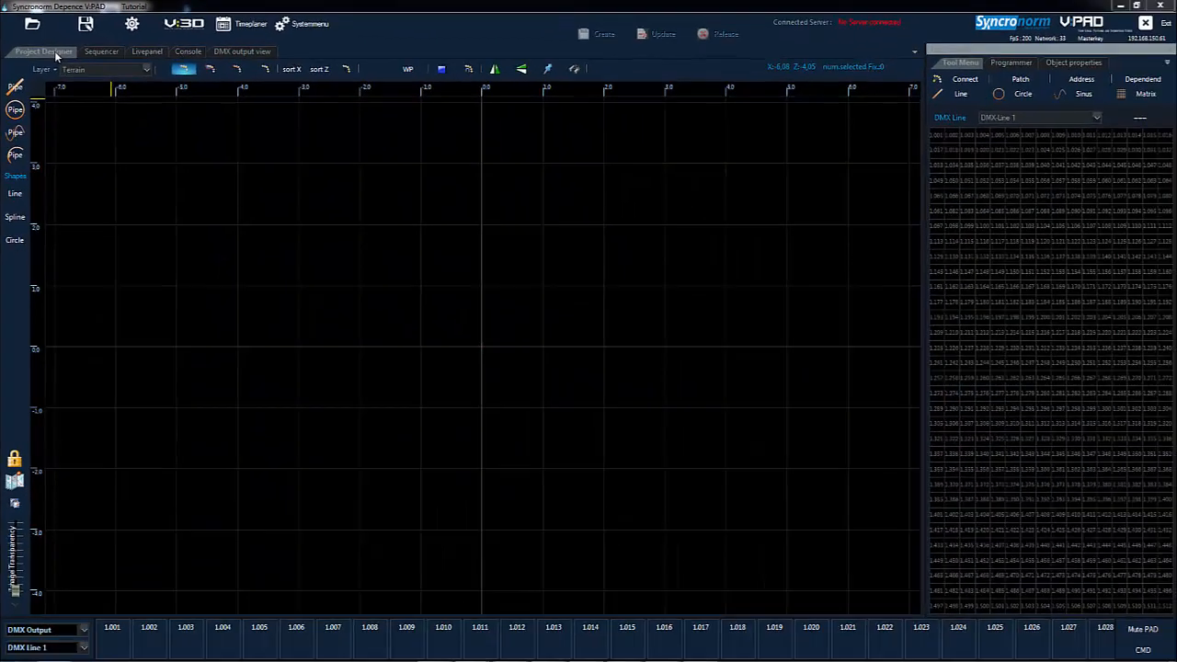
# Step: Cycle through the sequencer, DMX output and project designer views, then close the system settings
pyautogui.click(101, 51)
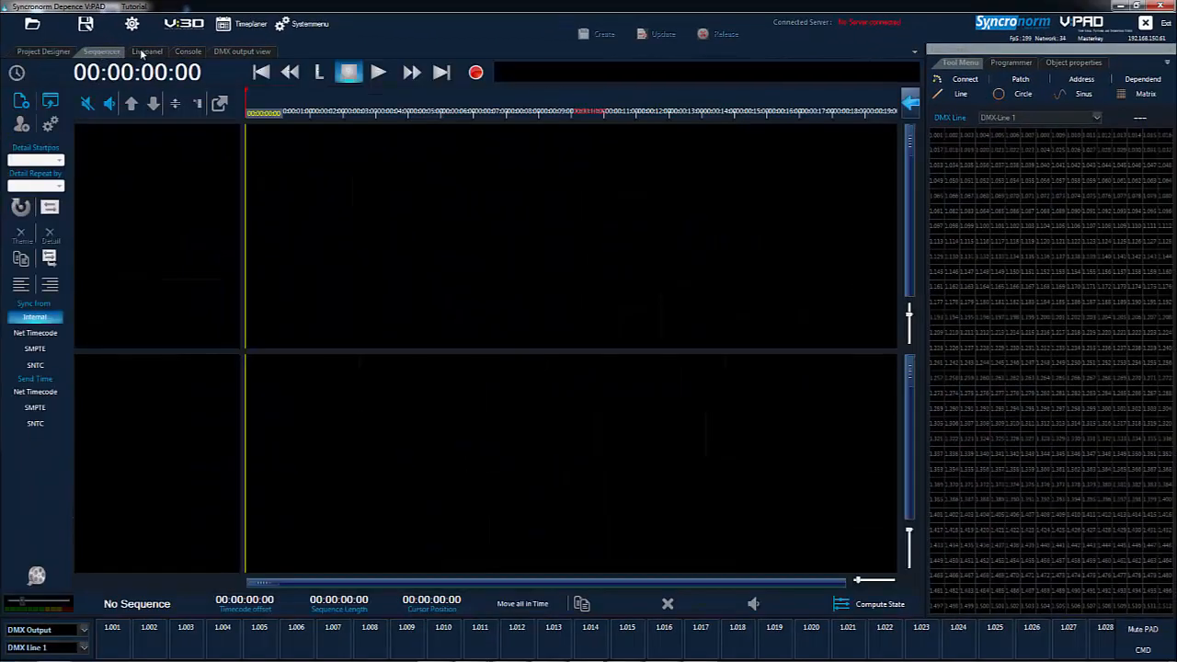
pyautogui.click(242, 52)
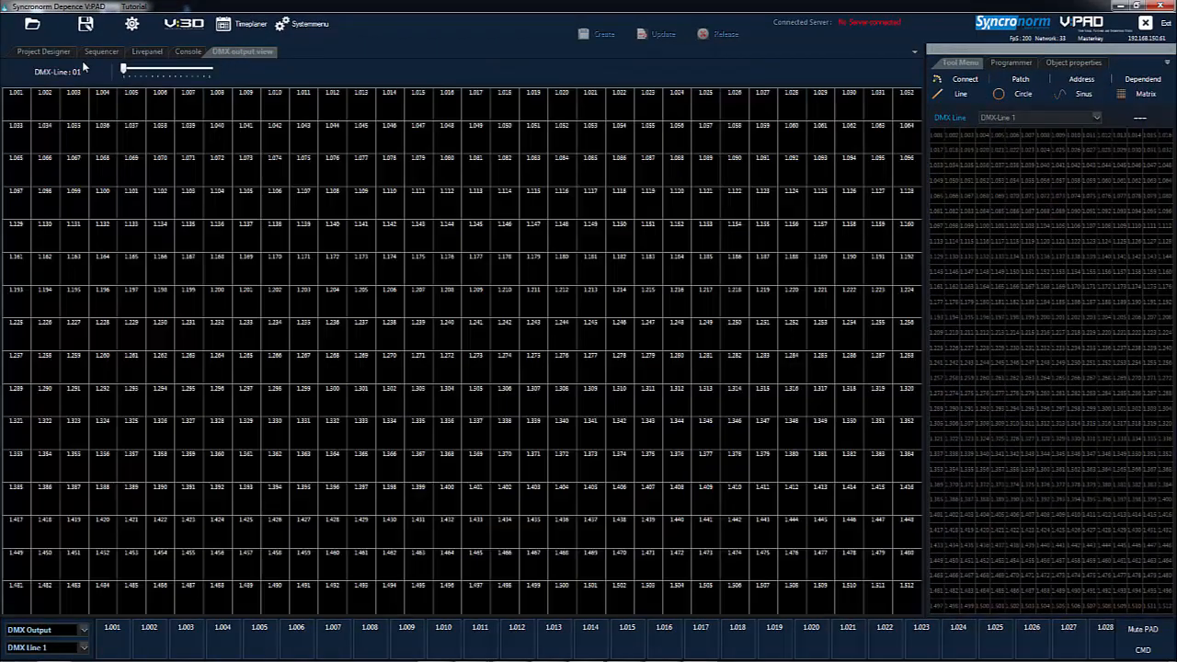
pyautogui.click(42, 52)
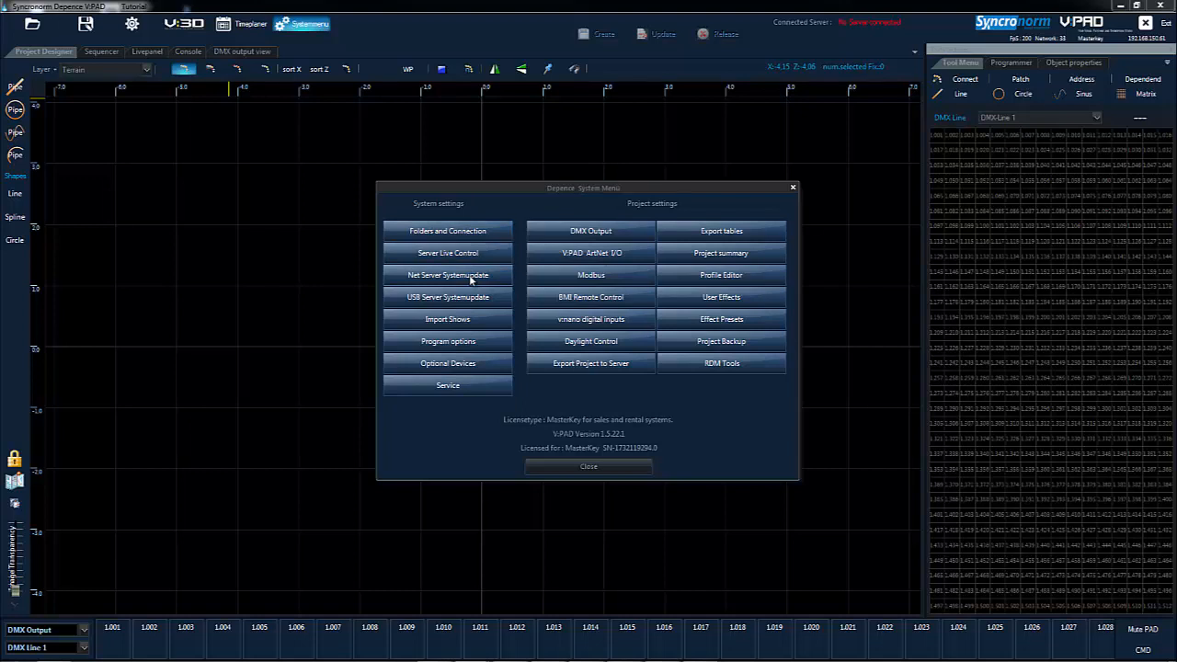
pyautogui.click(589, 467)
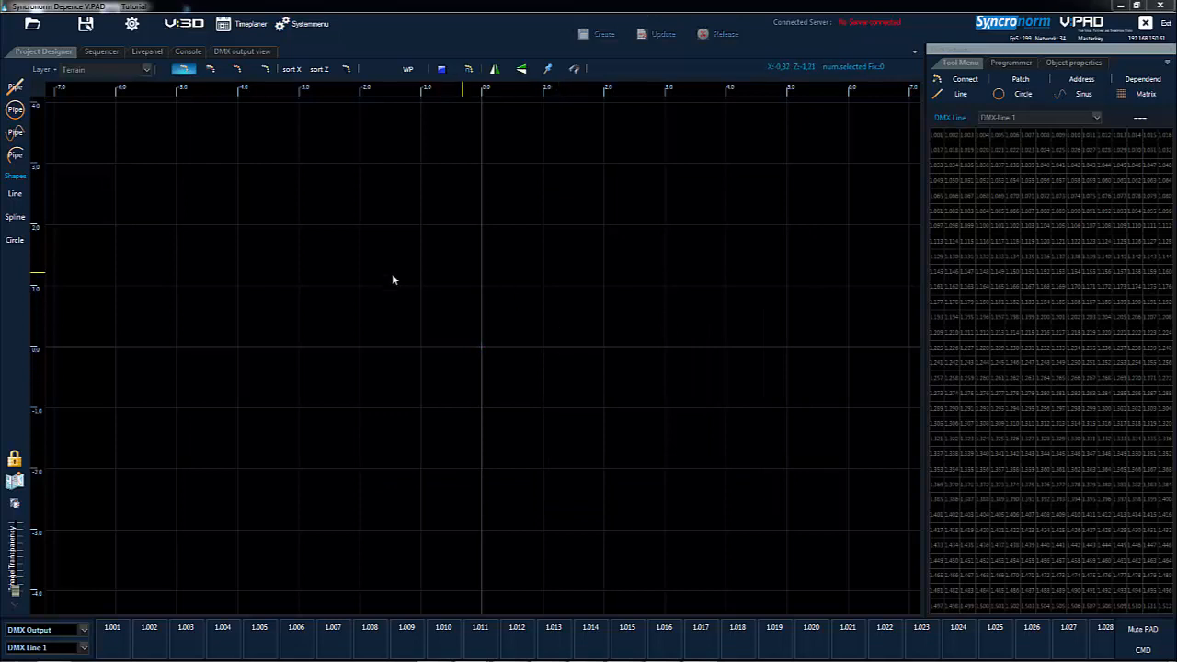
pyautogui.moveTo(537, 362)
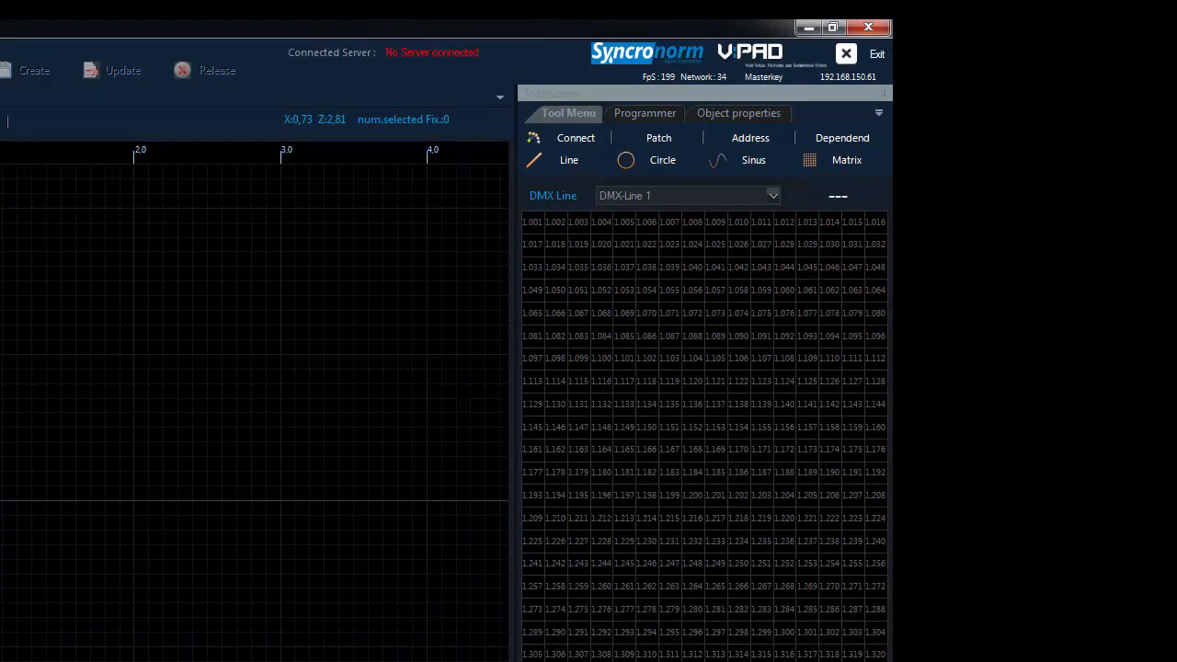
# Step: Widen the tool screen and browse its project info, object properties and programmer pages
pyautogui.click(831, 28)
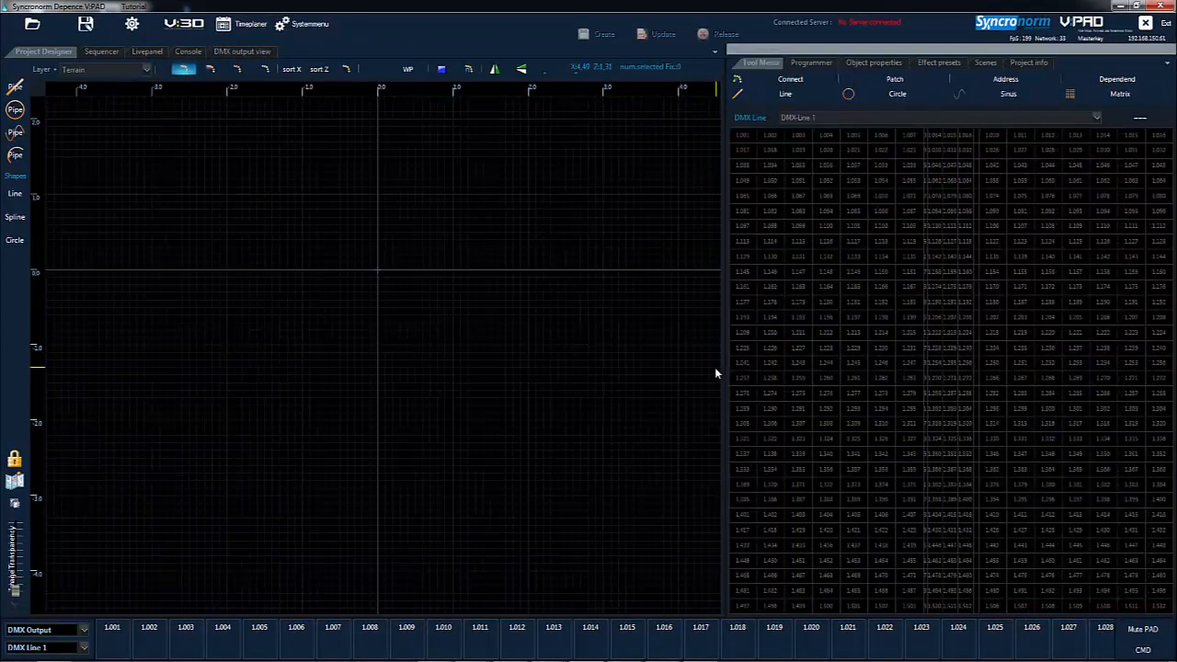
pyautogui.moveTo(724, 370)
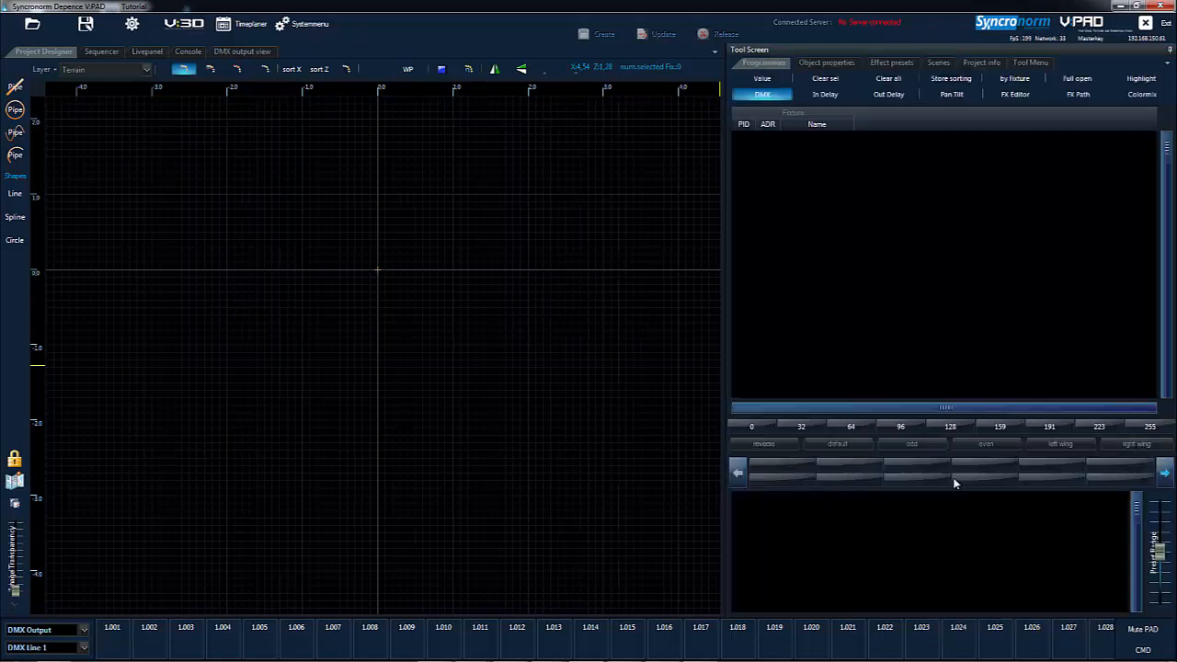
pyautogui.moveTo(725, 230)
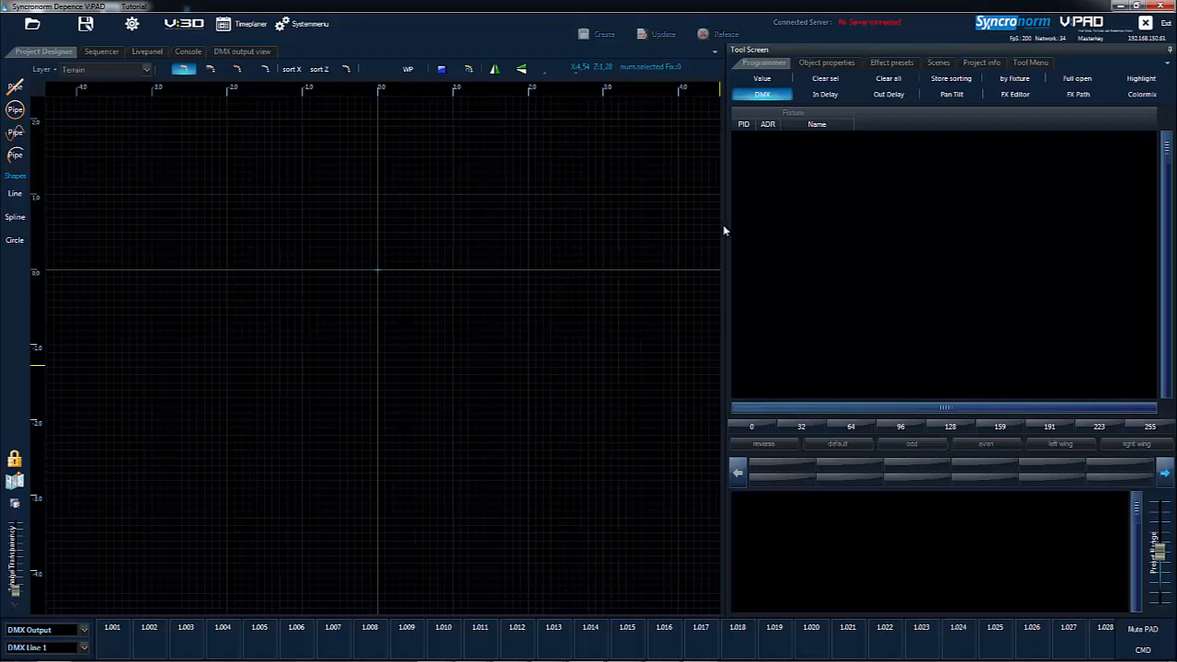
pyautogui.moveTo(886, 228)
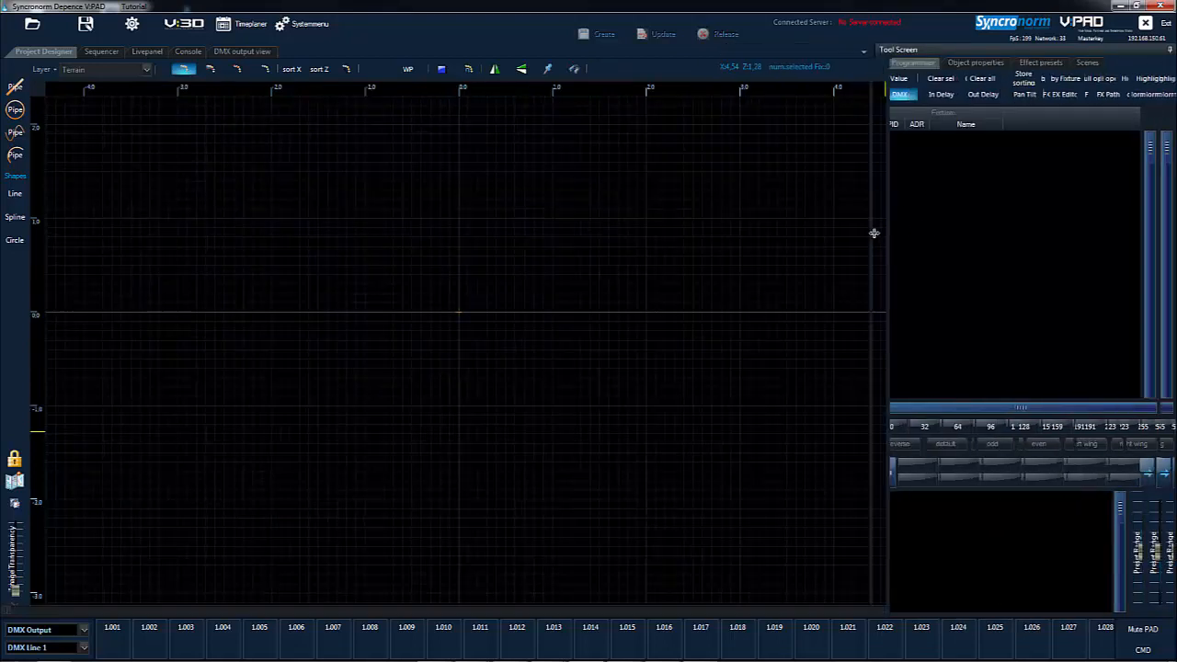
pyautogui.click(1165, 62)
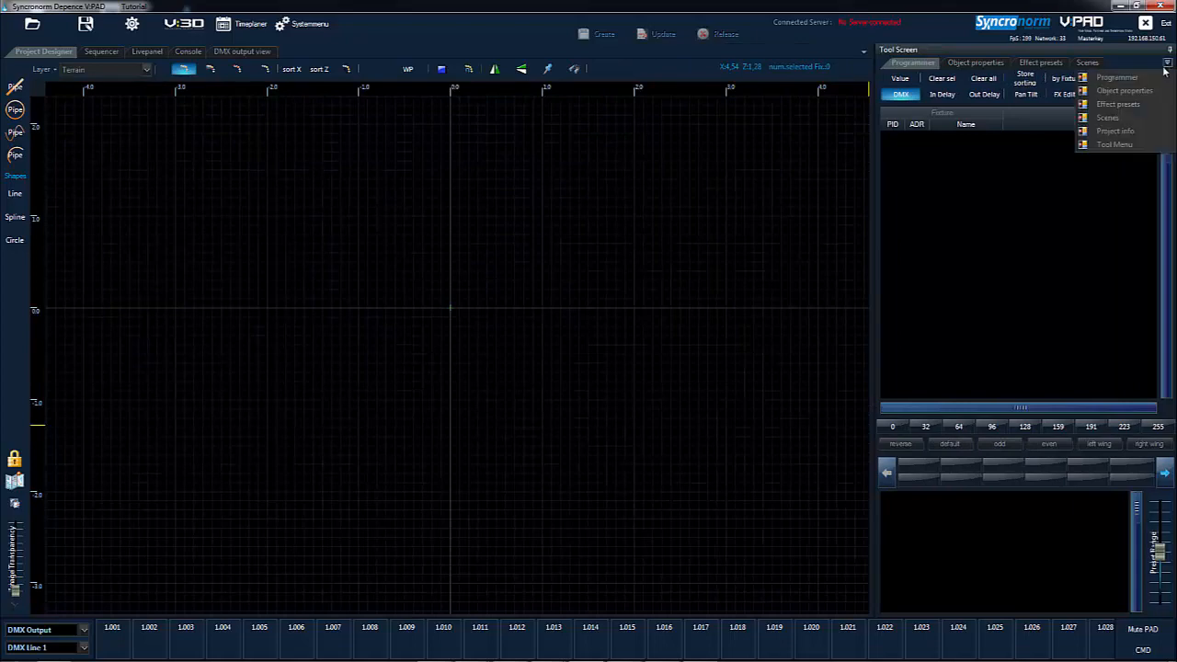
pyautogui.click(1115, 130)
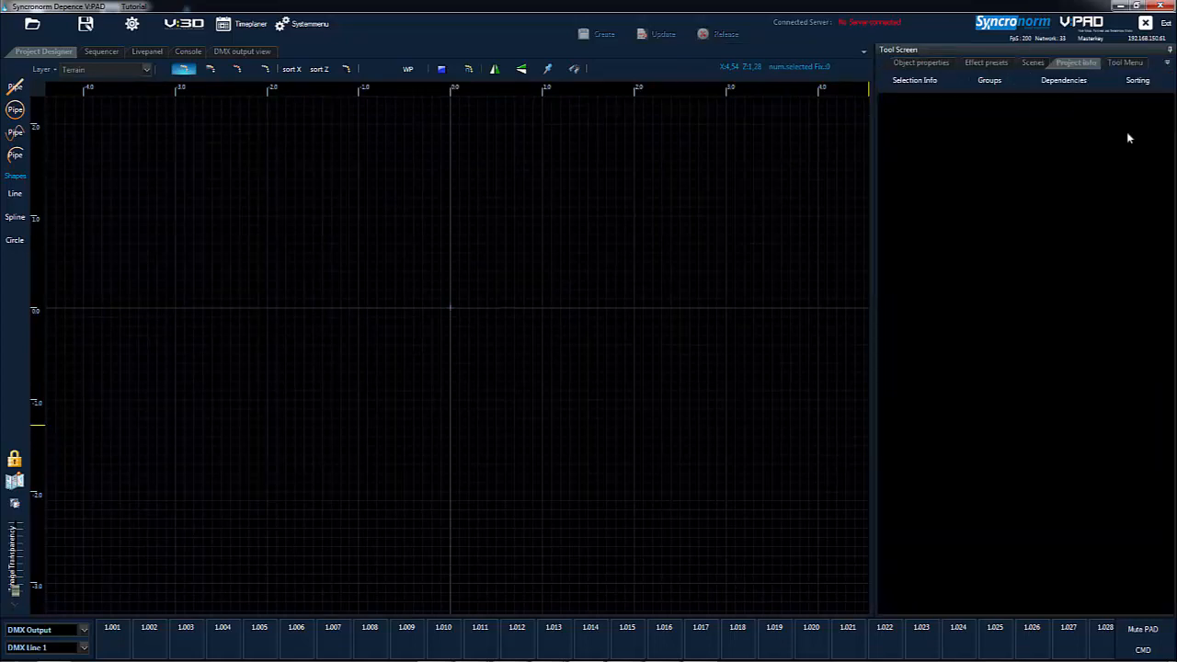
pyautogui.click(920, 63)
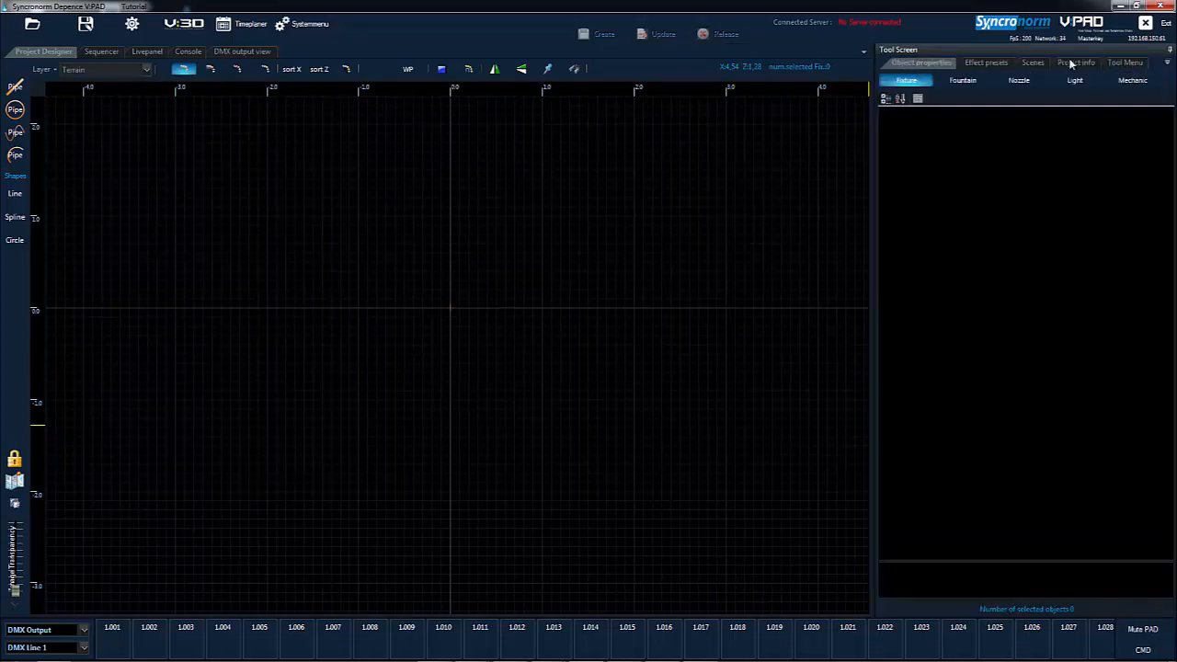
pyautogui.click(1125, 62)
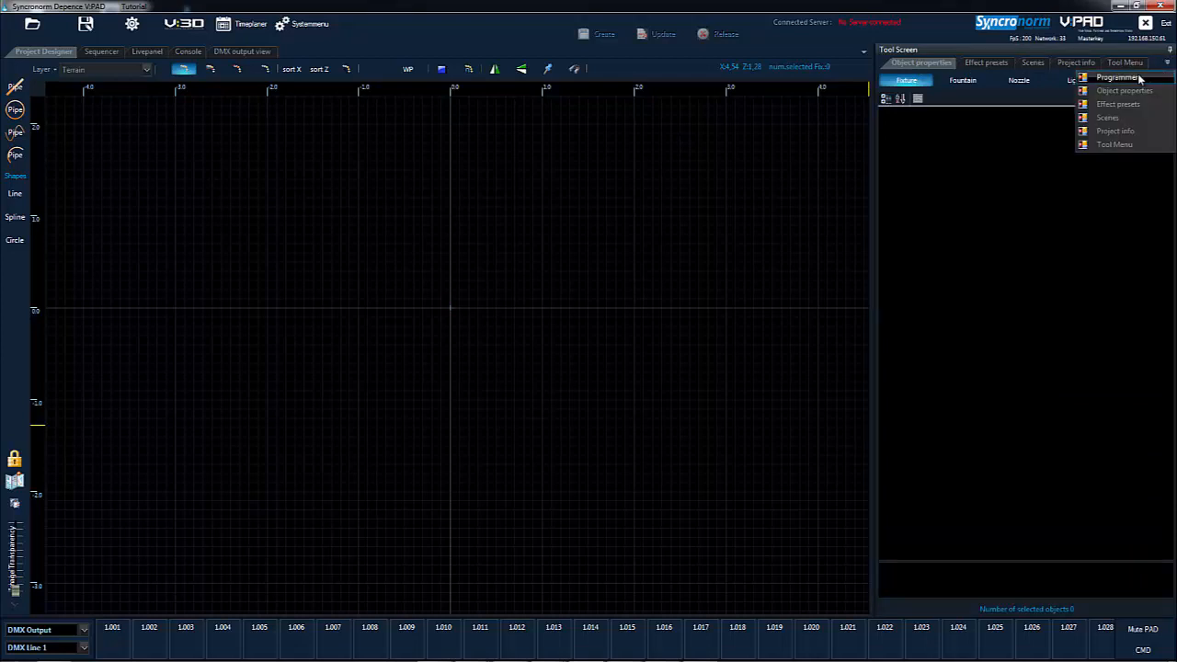
pyautogui.click(1116, 77)
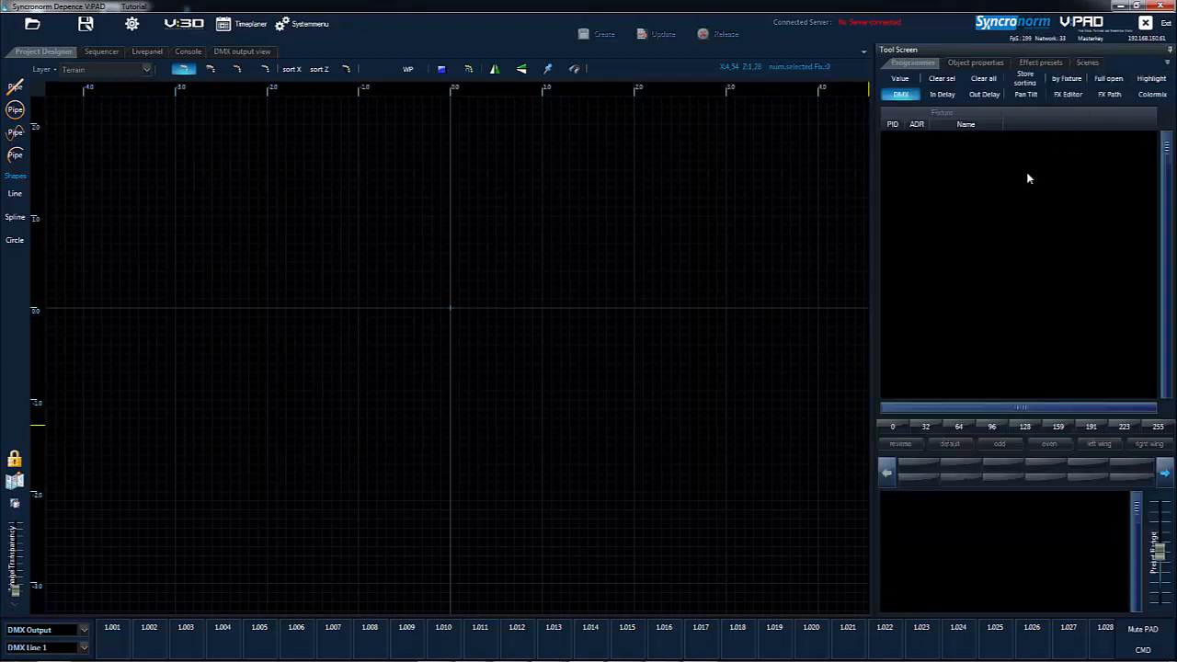
# Step: Revisit the project info page and return to the DMX patch tool page
pyautogui.click(1168, 63)
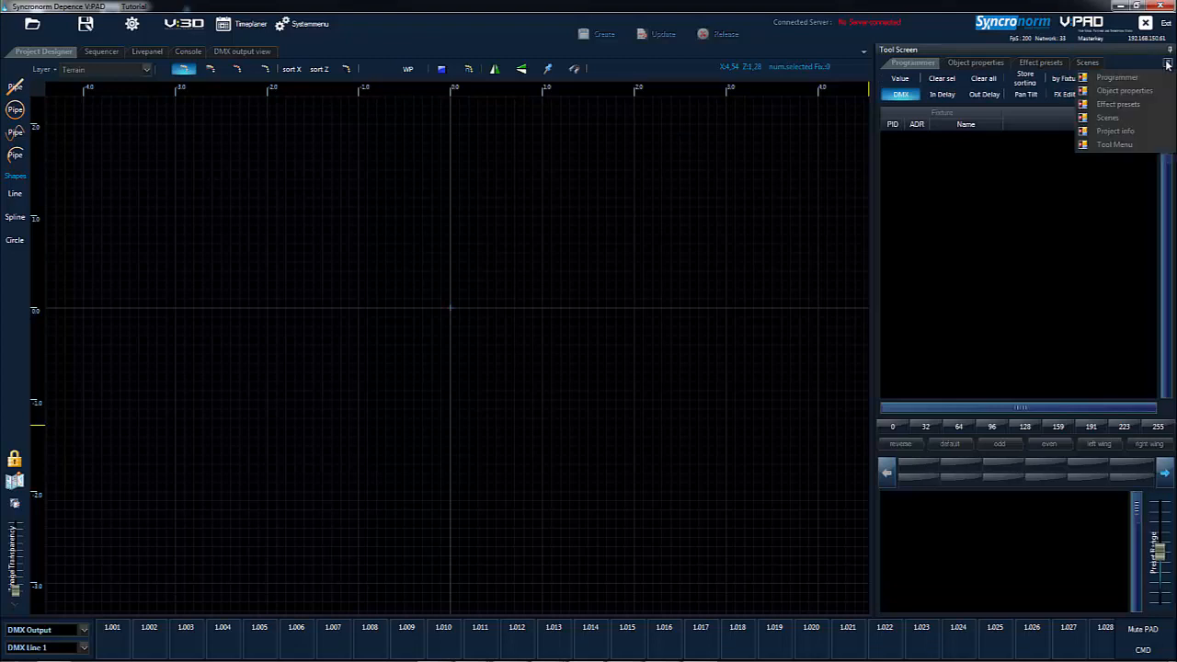
pyautogui.moveTo(1118, 103)
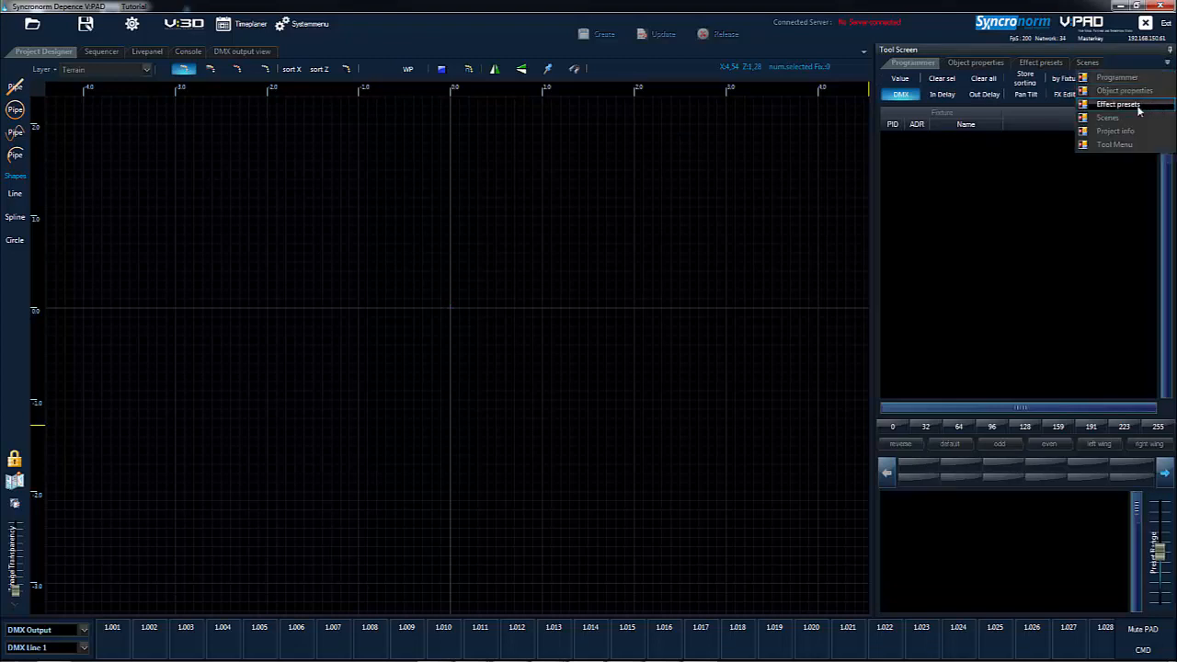
pyautogui.click(1115, 130)
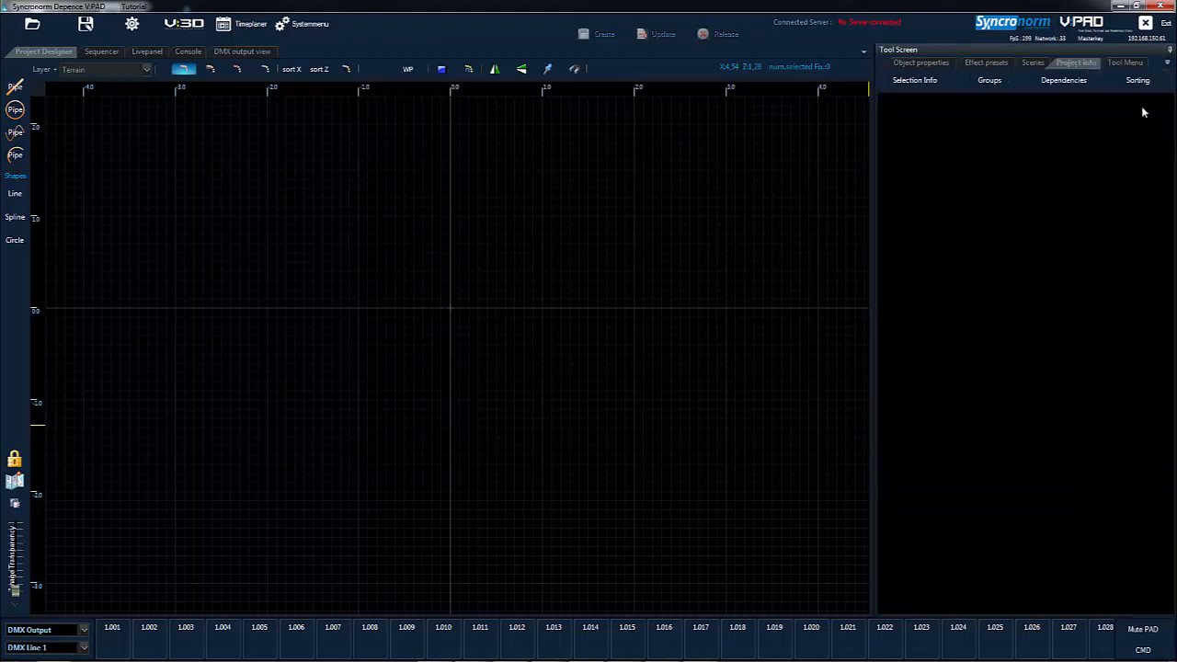
pyautogui.click(1126, 62)
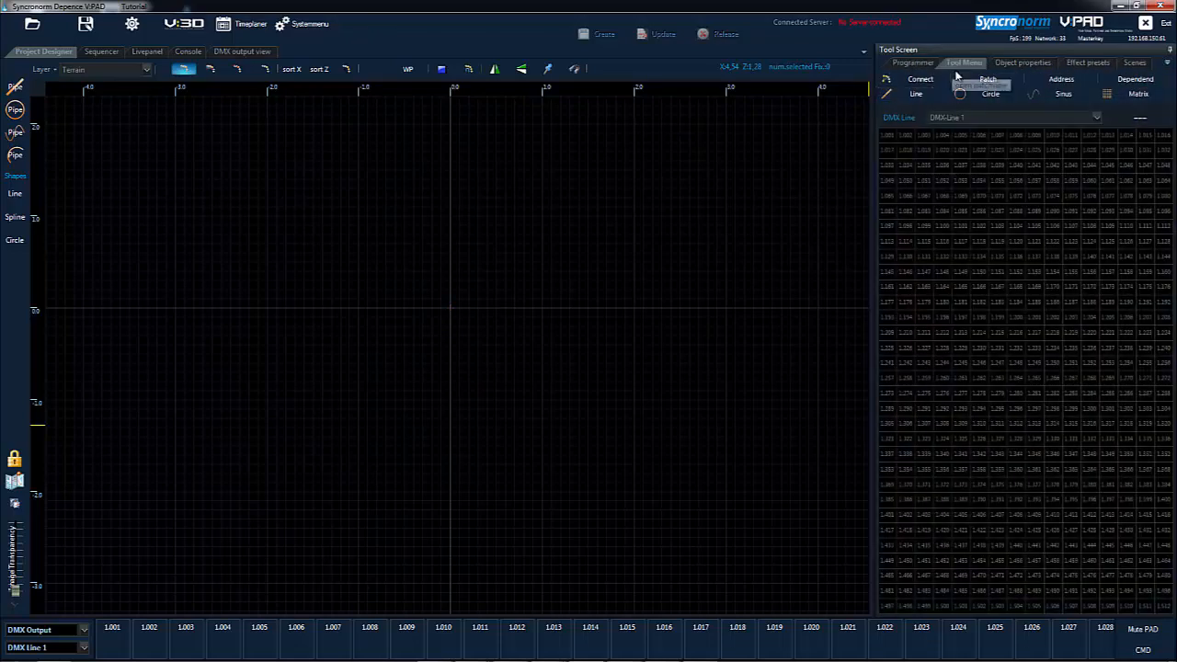
# Step: Move the Tool Menu page ahead of the Programmer page in the tool screen
pyautogui.click(964, 62)
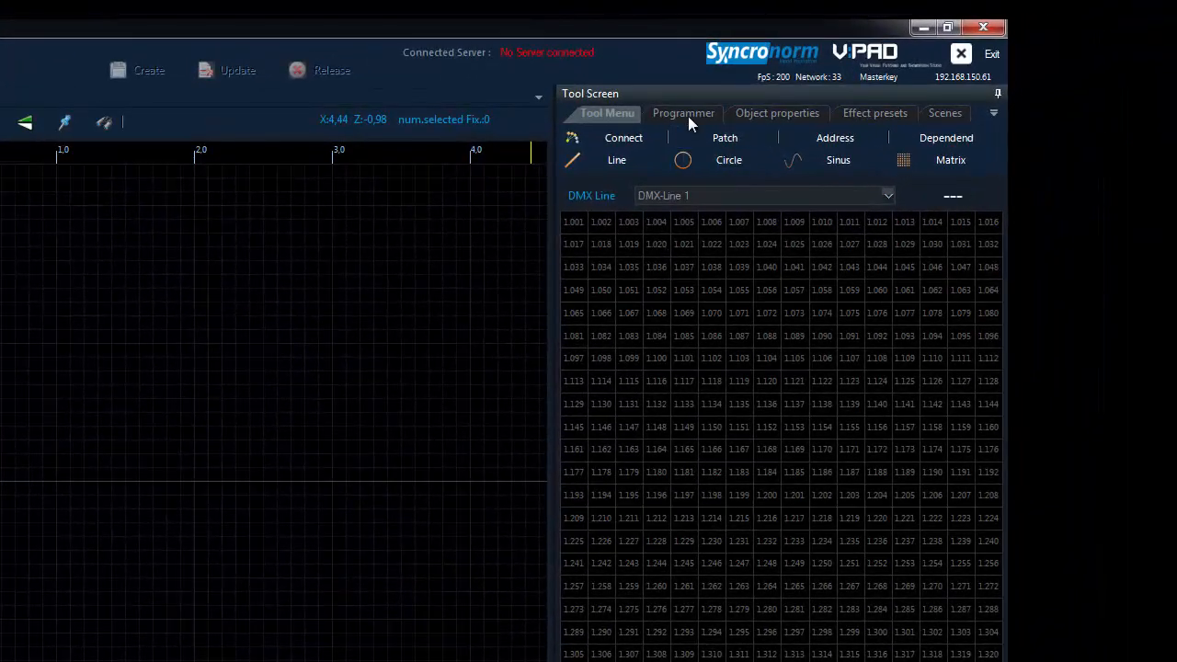
# Step: Show the programmer page with its fixture list and programming functions
pyautogui.click(684, 114)
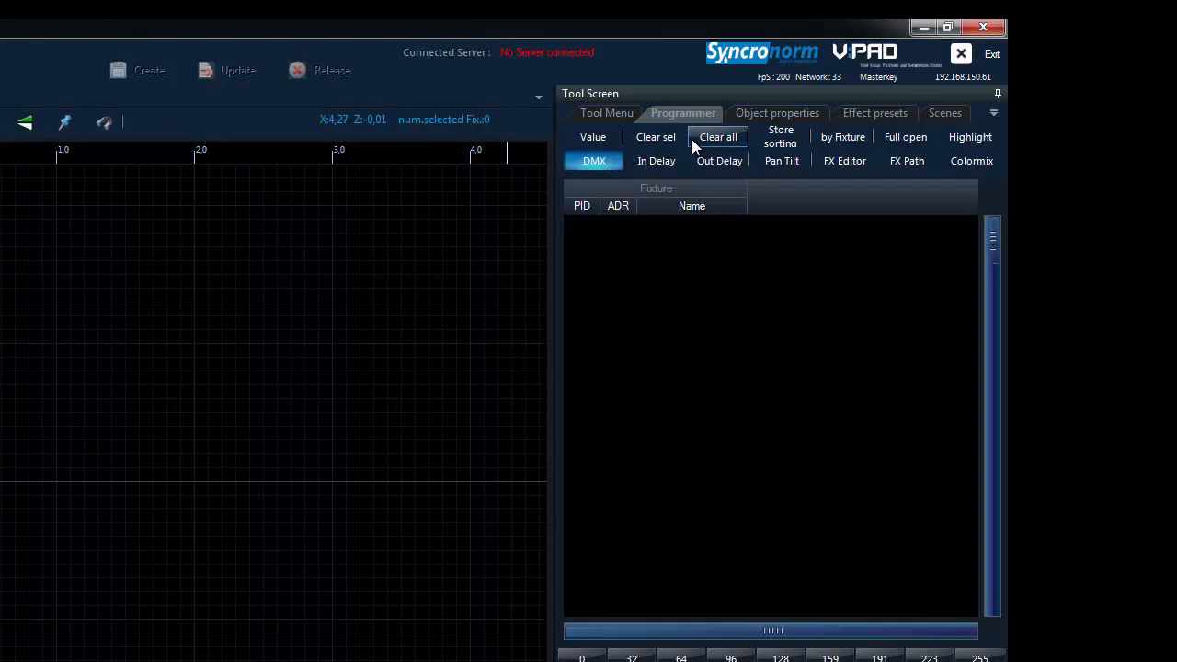
pyautogui.moveTo(717, 136)
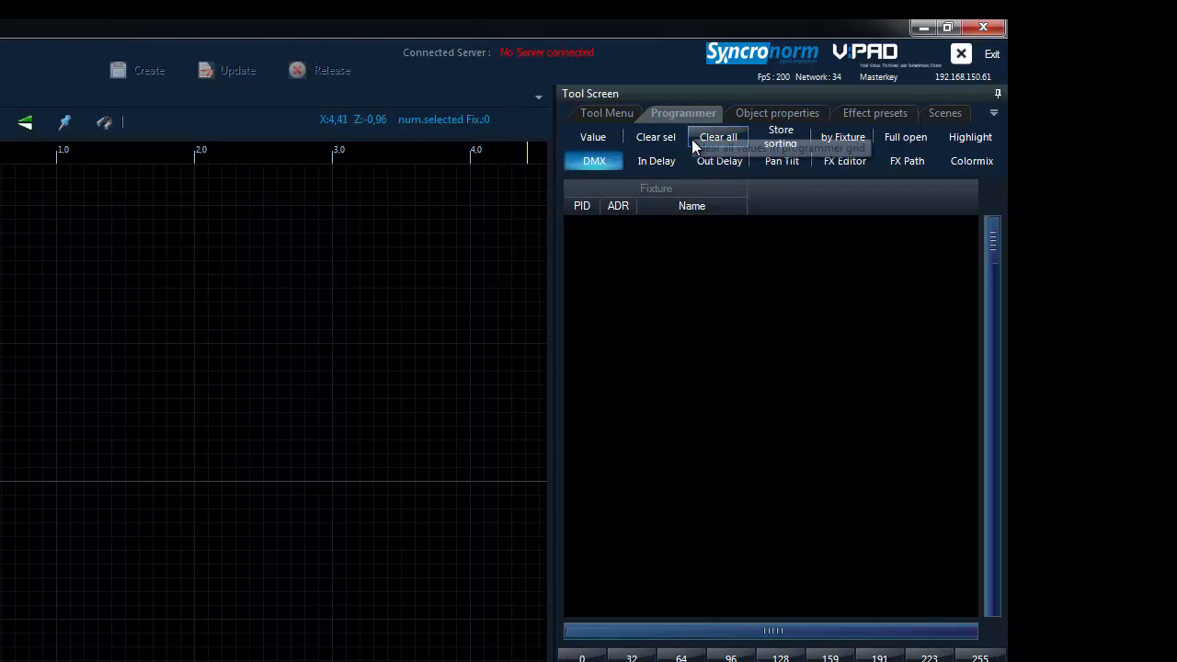
pyautogui.click(776, 112)
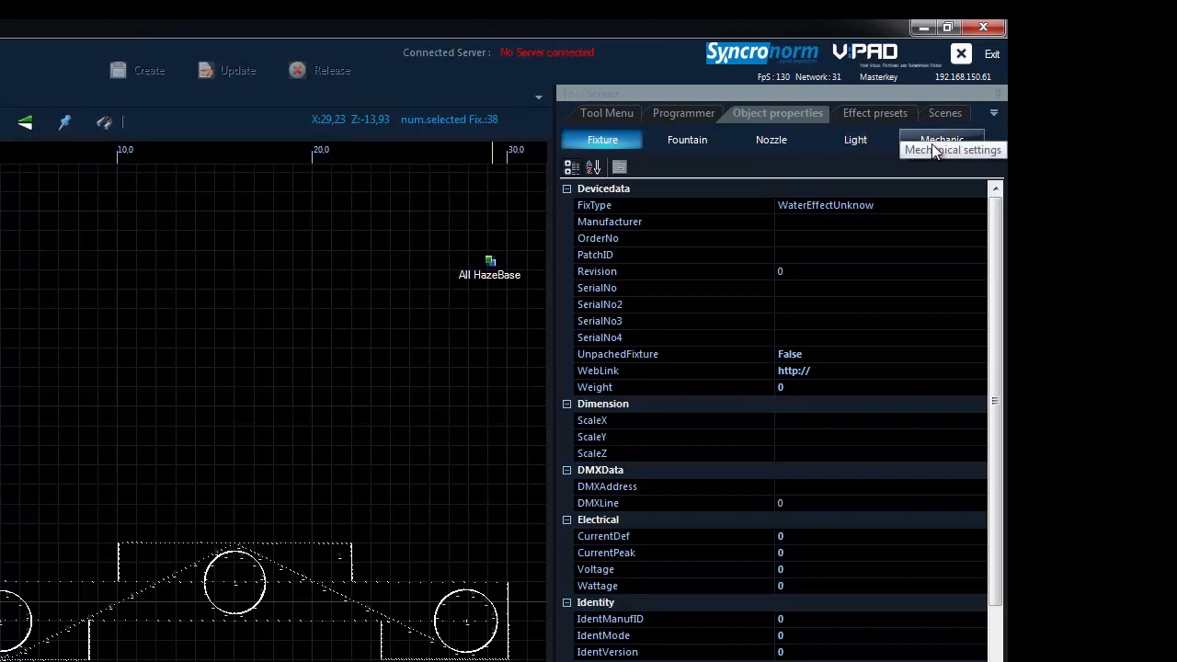
pyautogui.click(854, 139)
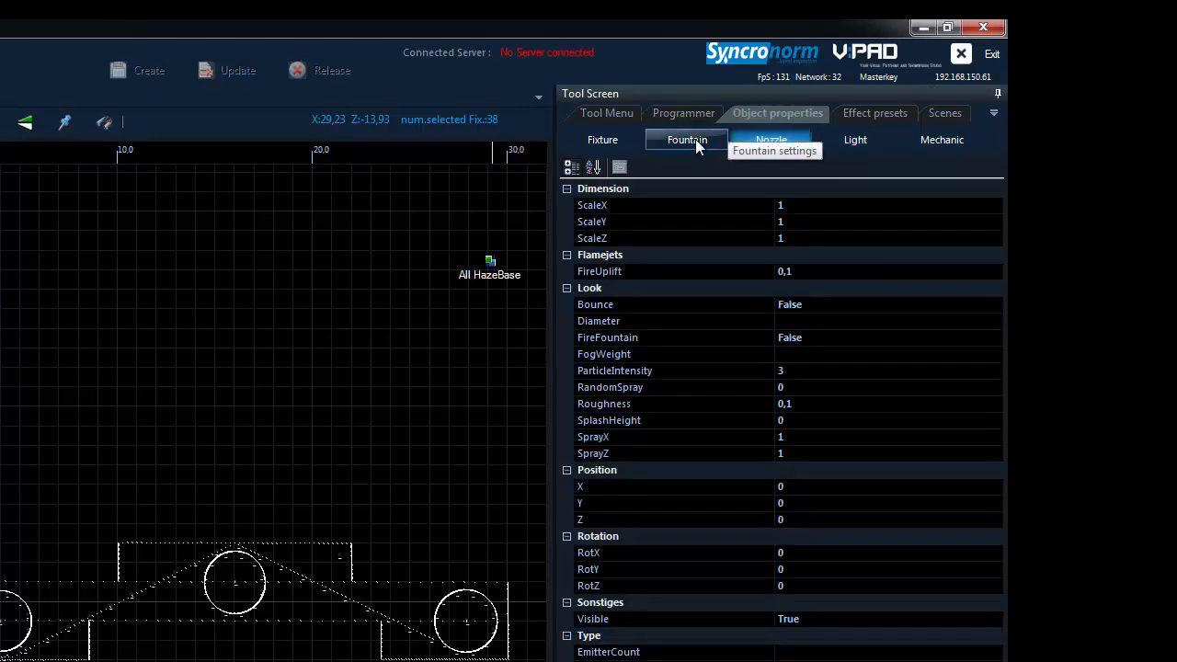
pyautogui.click(603, 140)
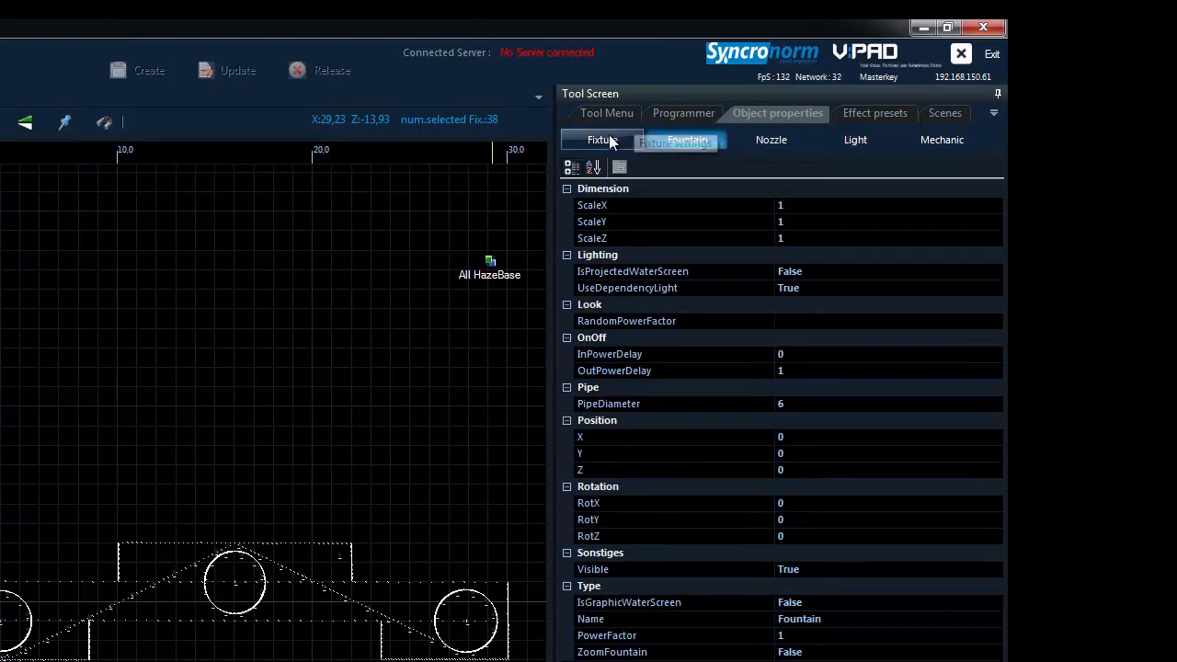
pyautogui.click(602, 140)
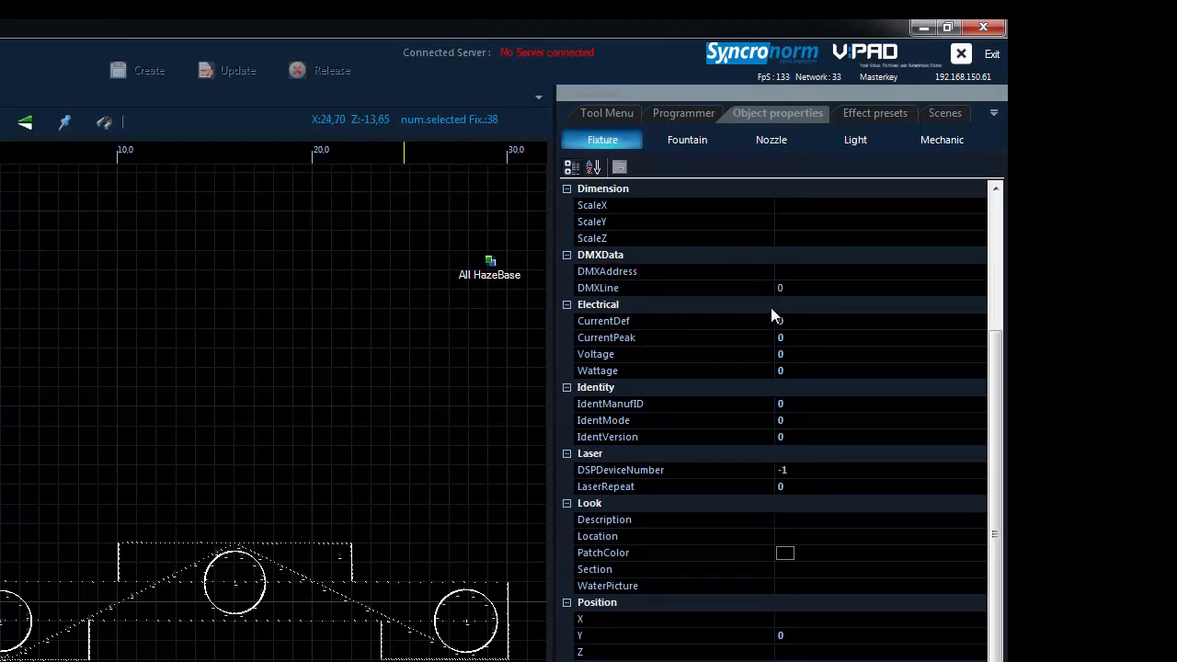
pyautogui.click(876, 112)
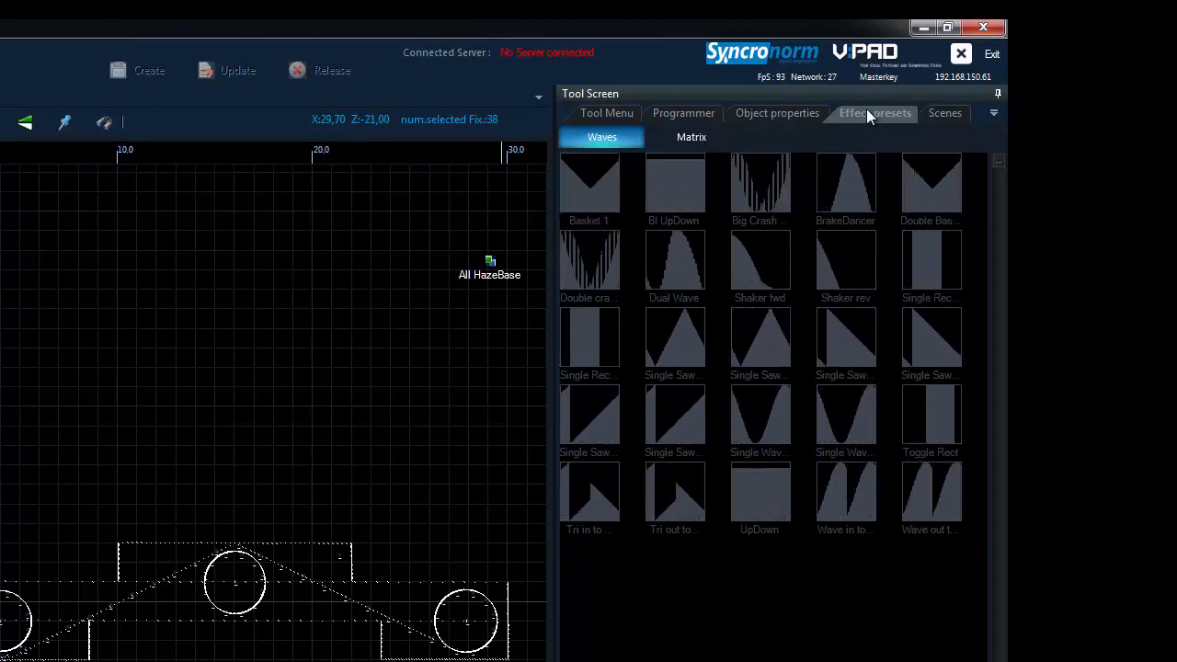
# Step: Browse the wave effect presets library before moving to the scenes page
pyautogui.click(945, 113)
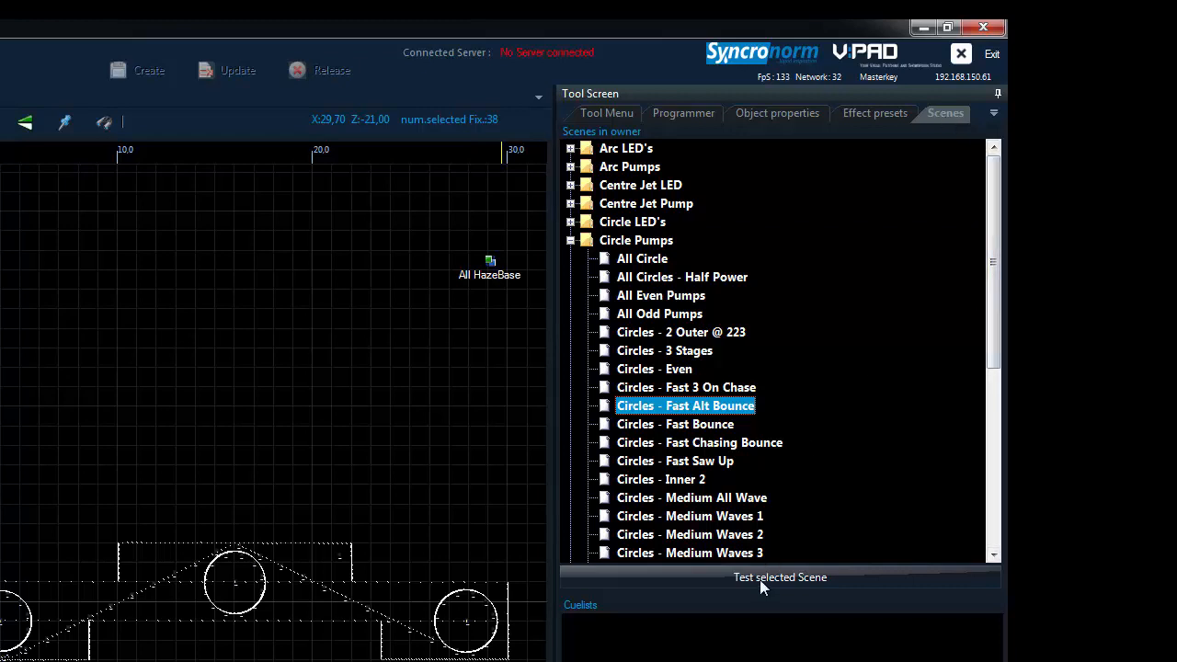
# Step: Test-run the Fast 3 On Chase circle scene from the Circle Pumps folder
pyautogui.click(780, 577)
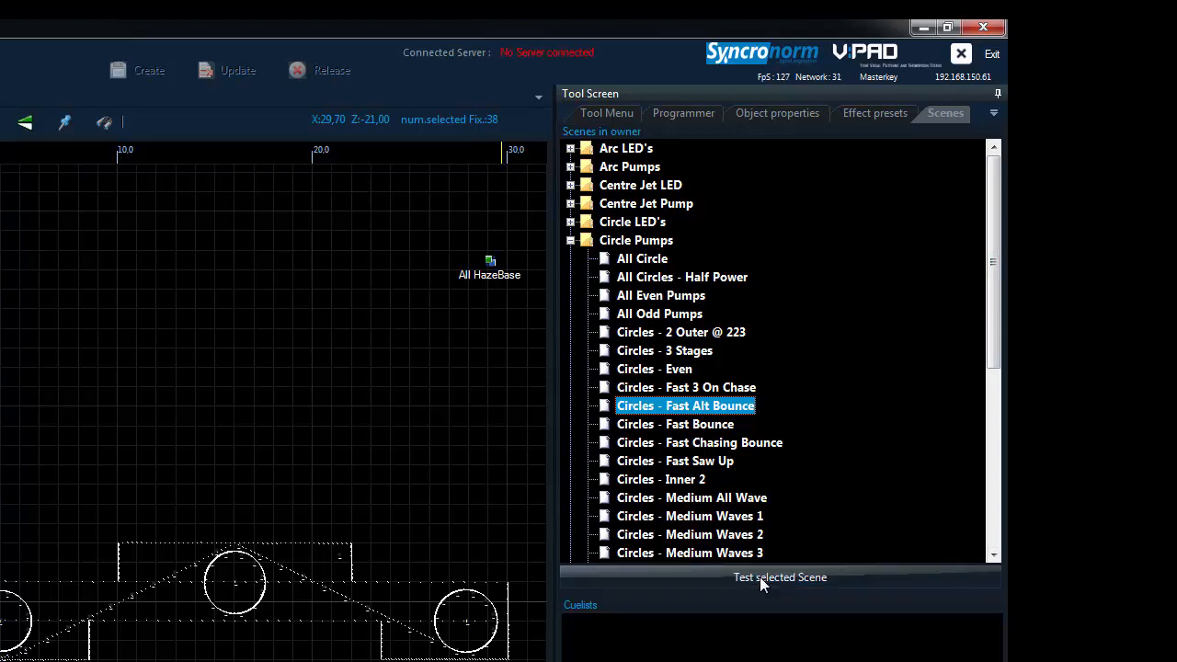
pyautogui.click(686, 386)
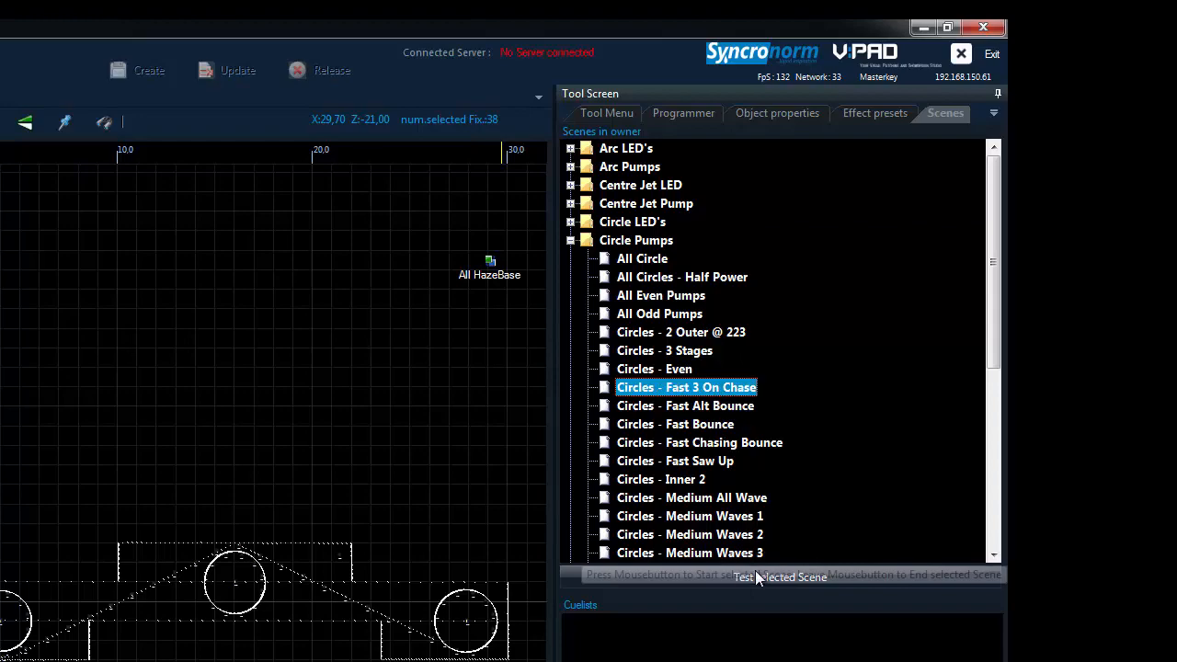